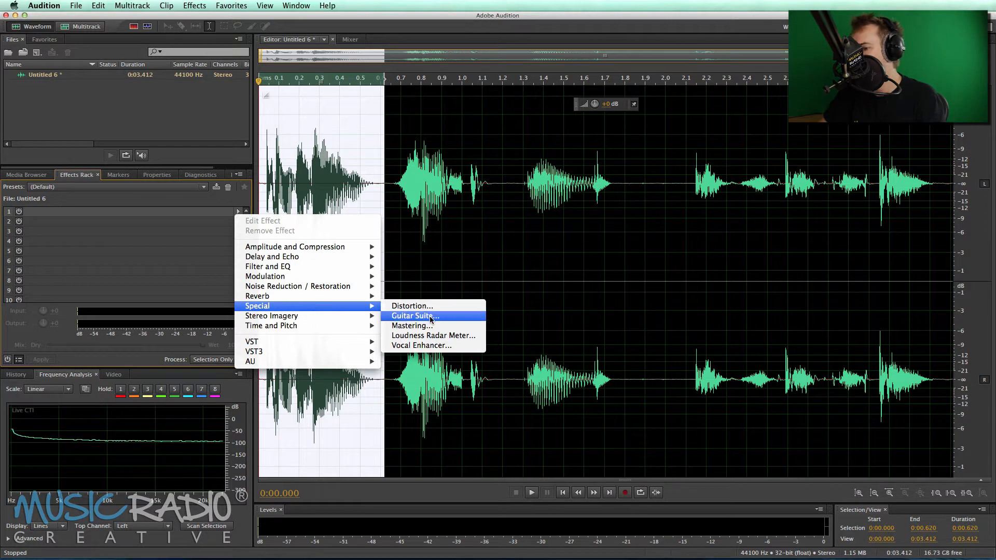
- Apply Guitar Suite to the first word, trying Big And Dumb before settling on the Drum Suite preset
click(414, 315)
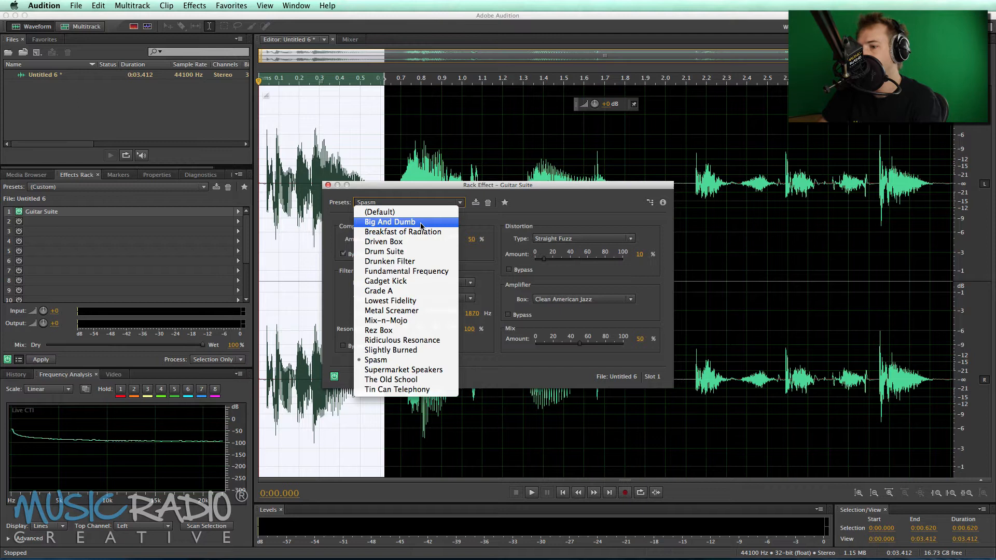
click(388, 222)
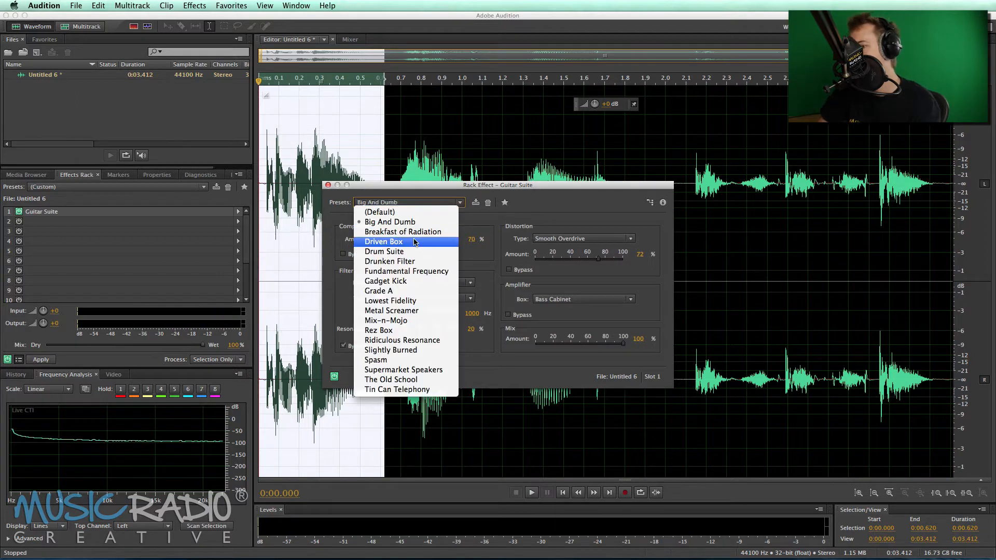
mouse_move(410, 251)
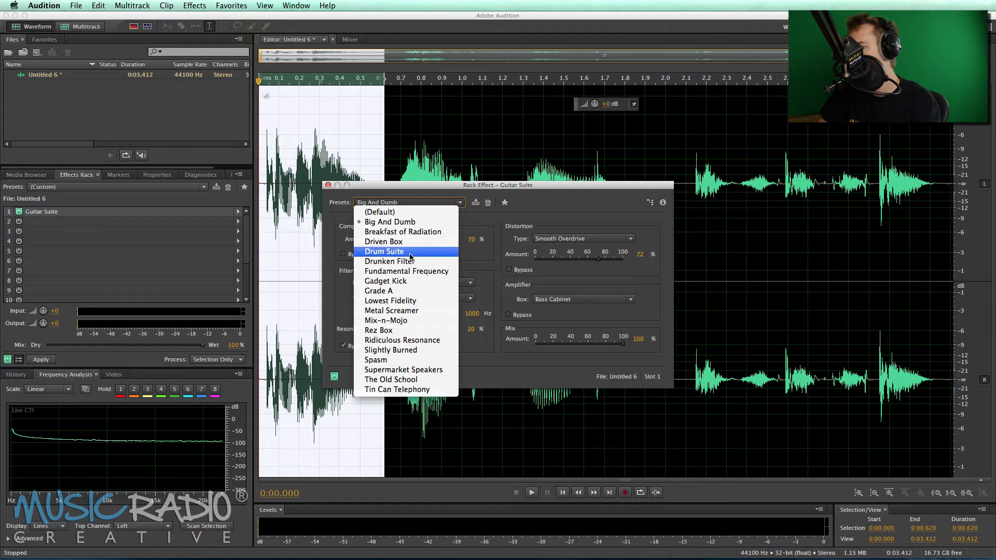
click(384, 251)
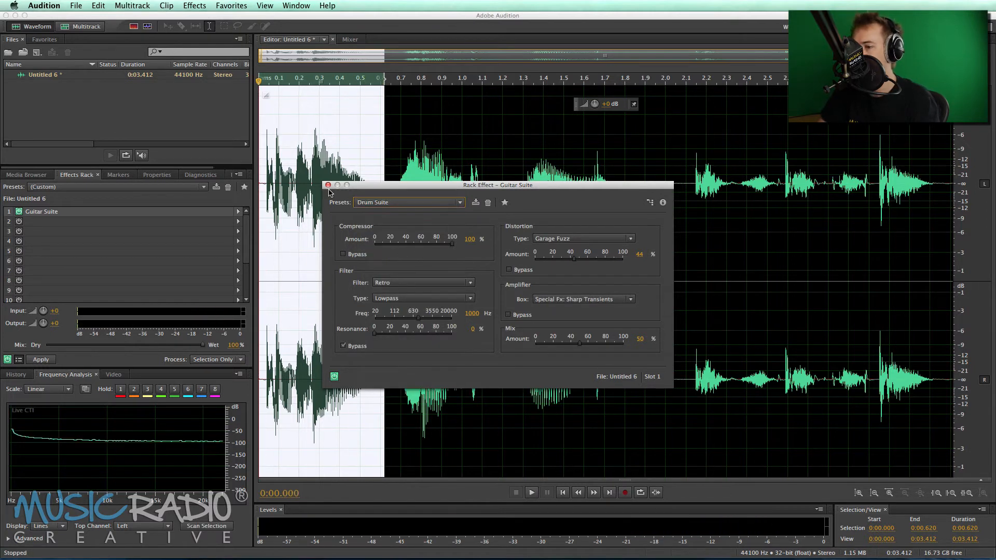
click(41, 359)
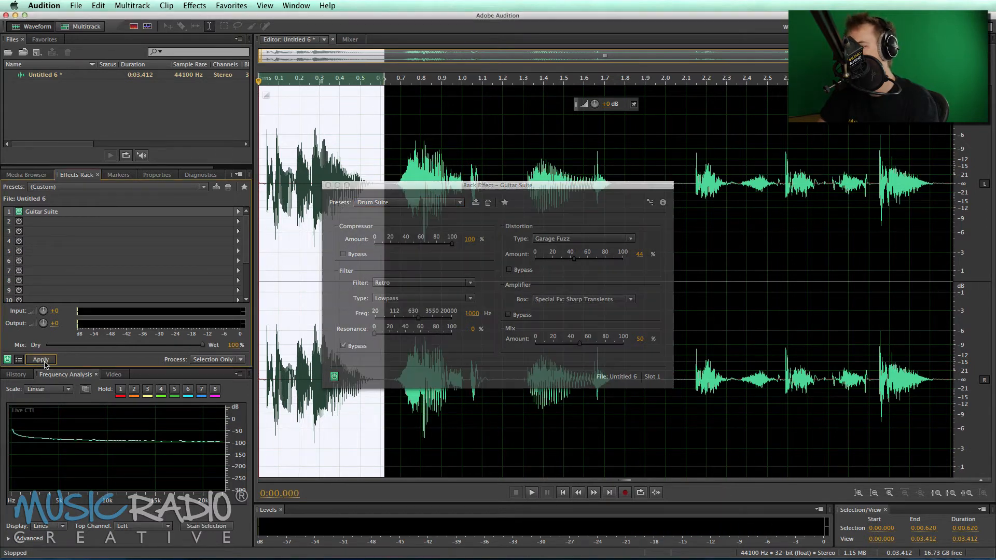
click(40, 358)
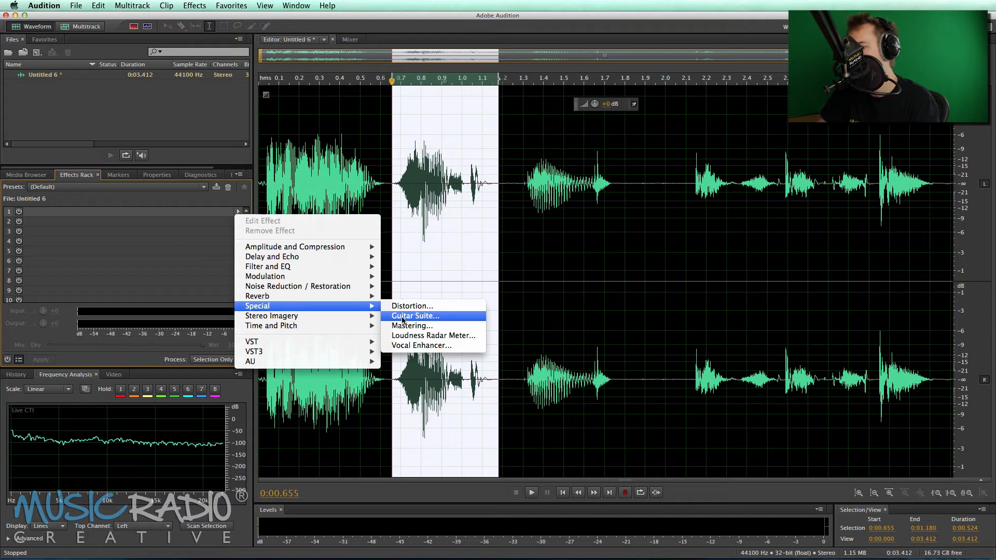
- Apply Guitar Suite with the Slightly Burned preset to the second word
click(415, 316)
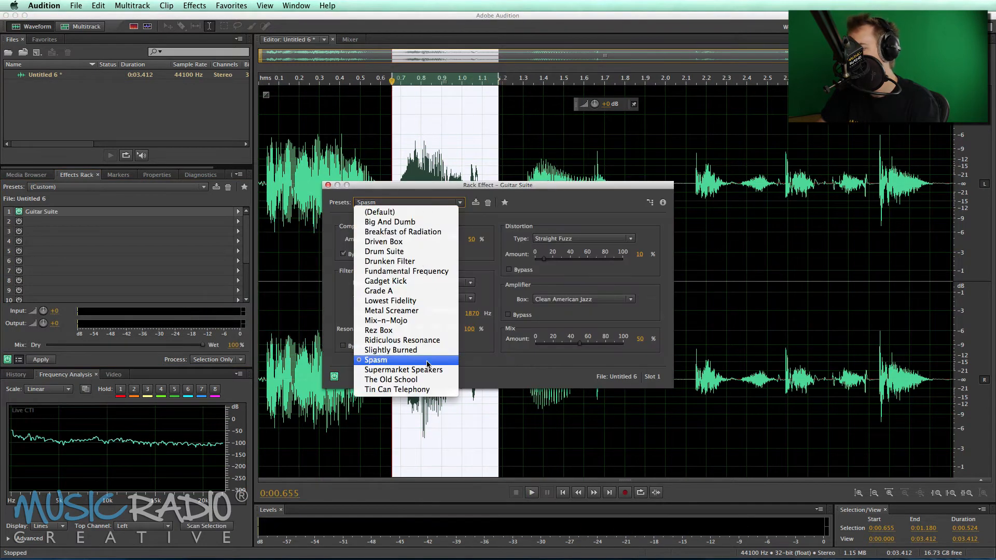
click(391, 349)
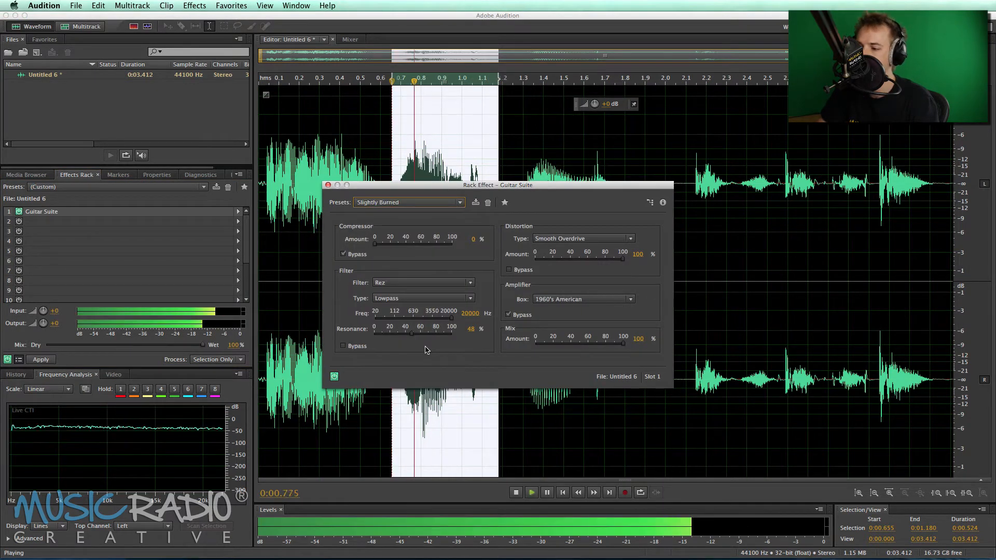
click(41, 359)
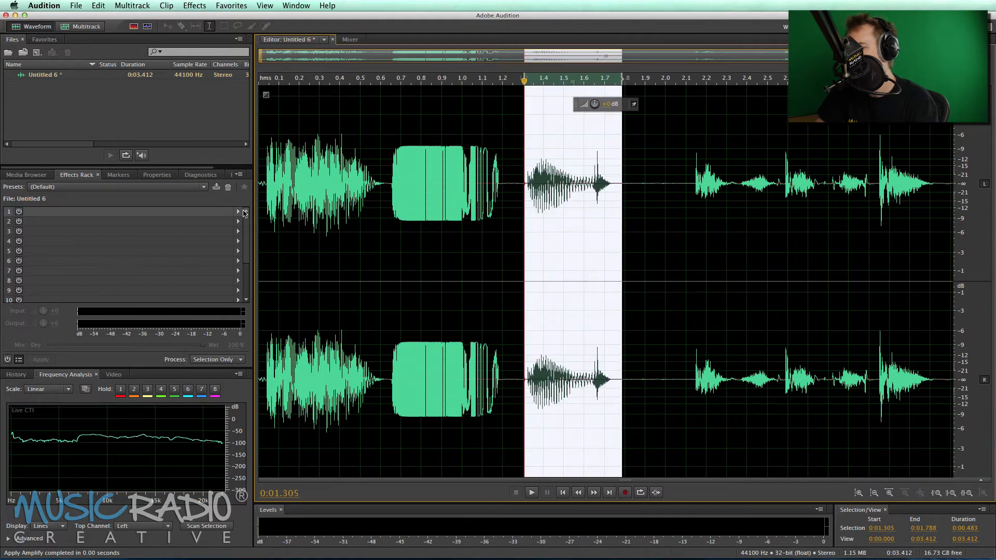
- Apply Guitar Suite with the Tin Can Telephony preset to the third word
click(238, 211)
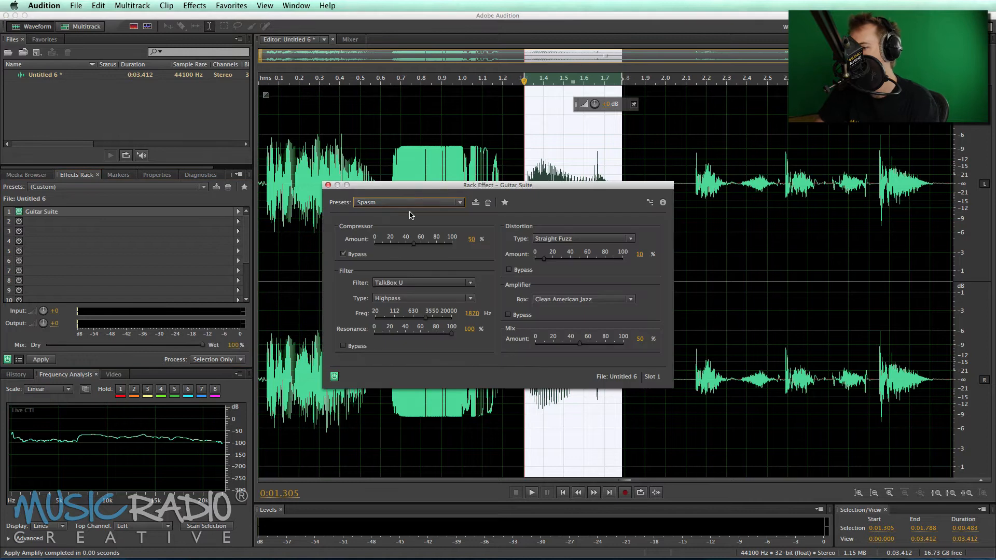
click(406, 202)
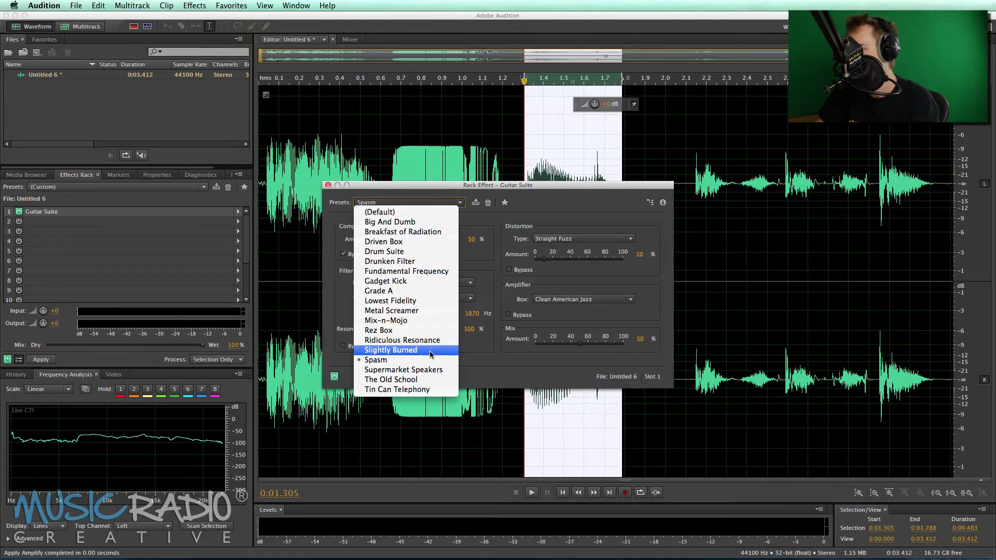
click(396, 389)
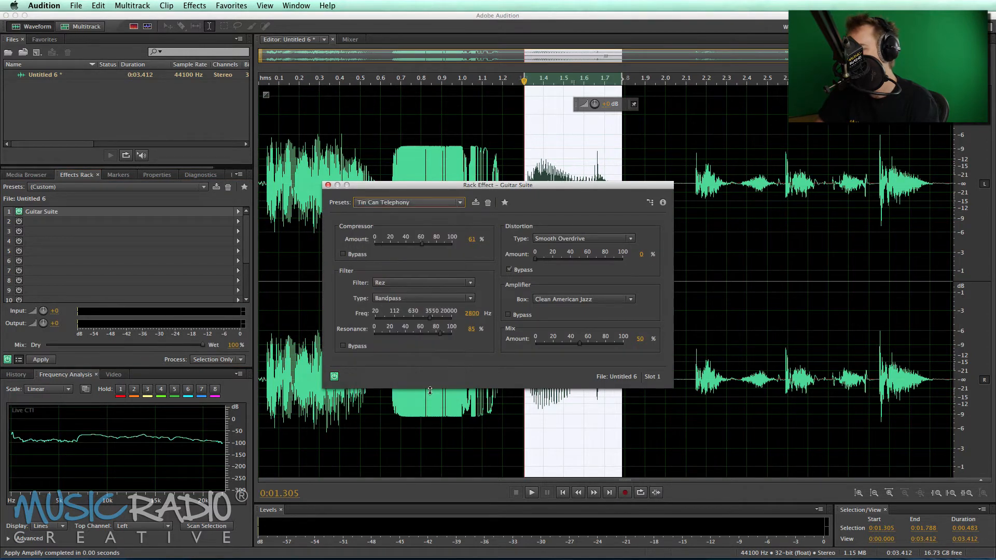
click(531, 491)
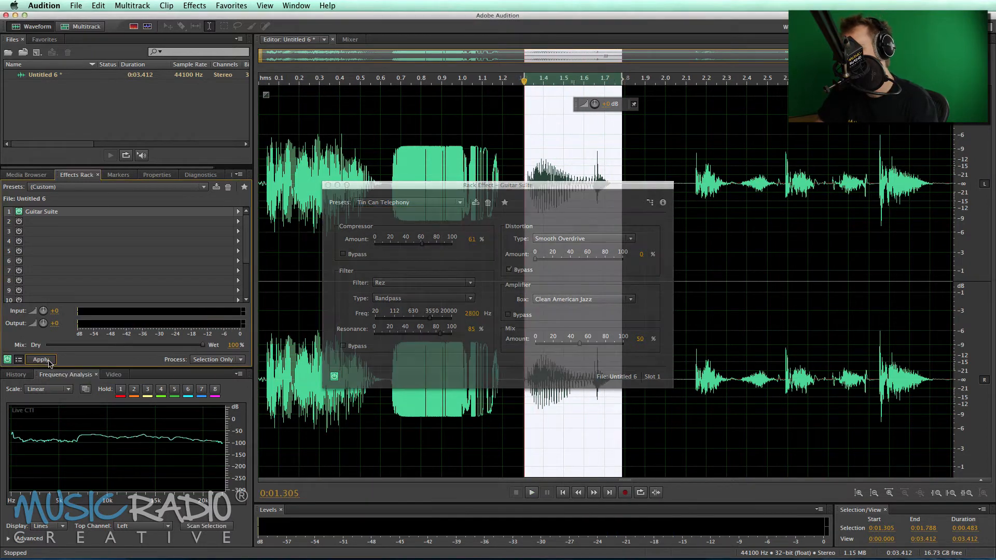
click(41, 359)
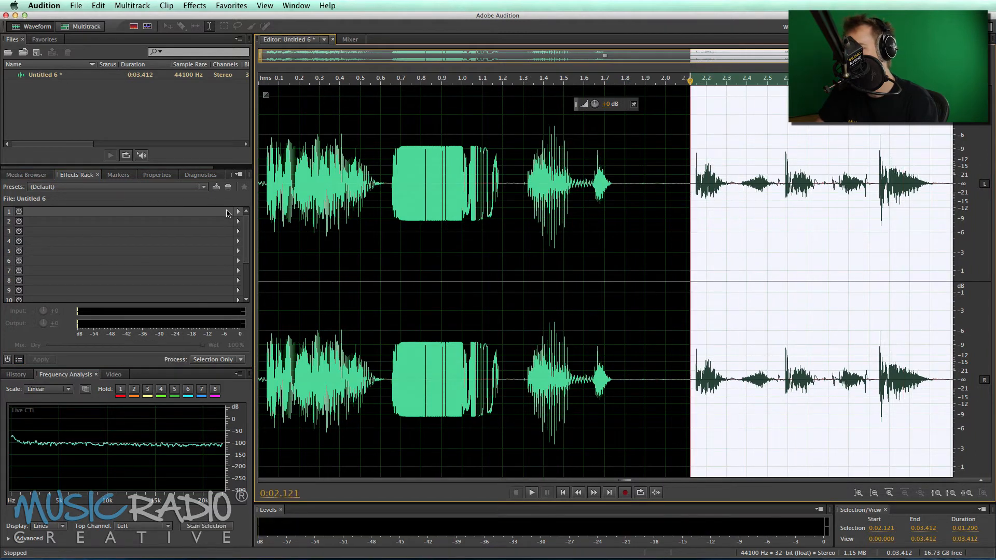
- Apply Guitar Suite to the final phrase, auditioning Ridiculous Resonance before choosing Lowest Fidelity
click(238, 211)
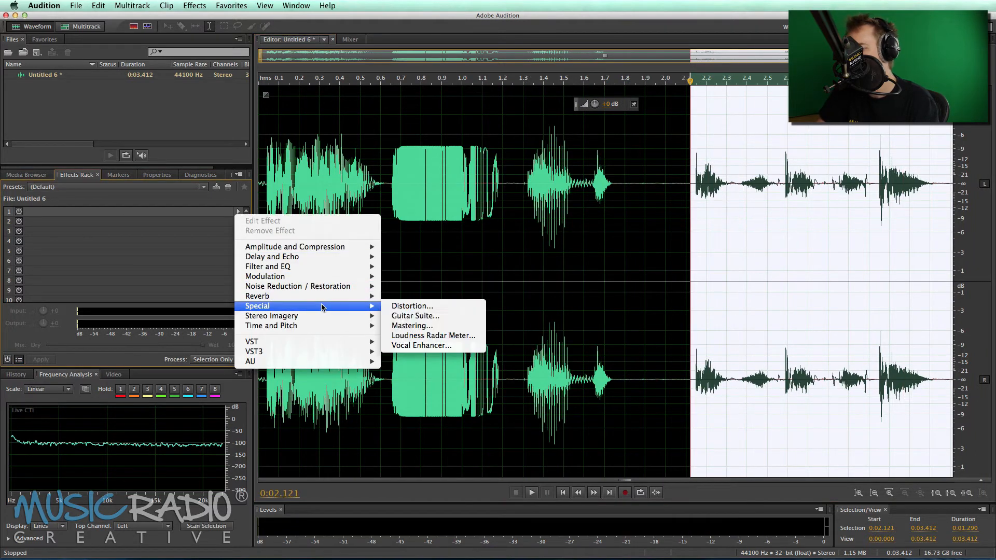
click(415, 315)
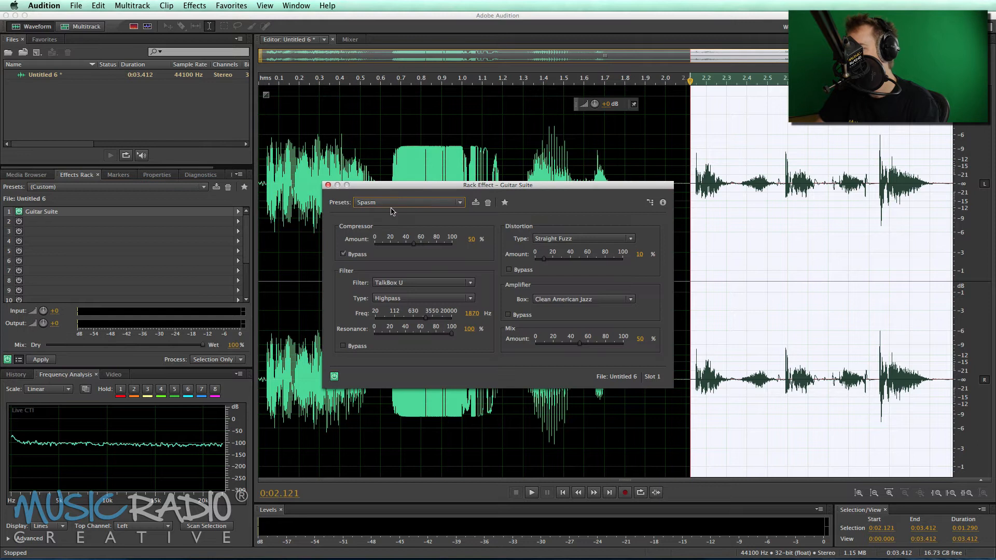
click(530, 491)
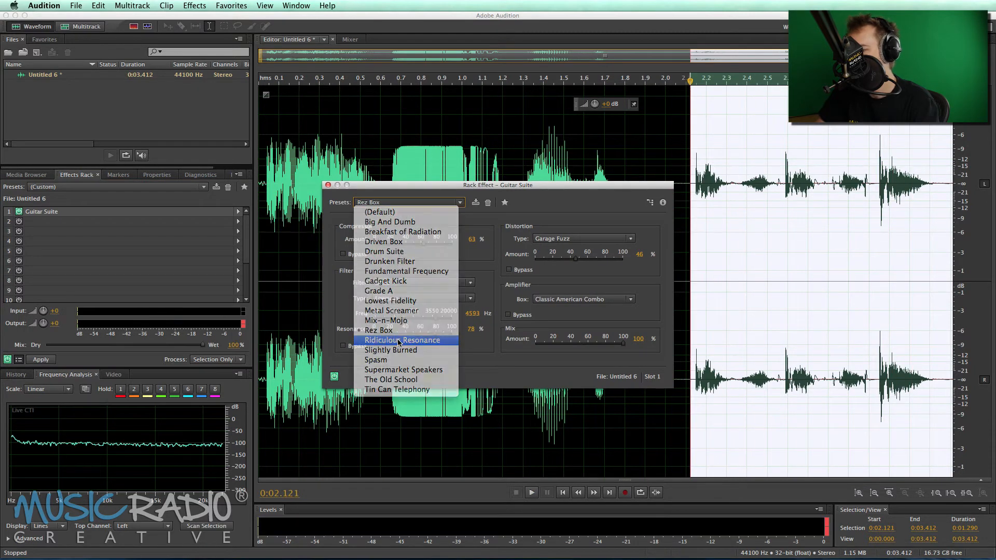
click(403, 341)
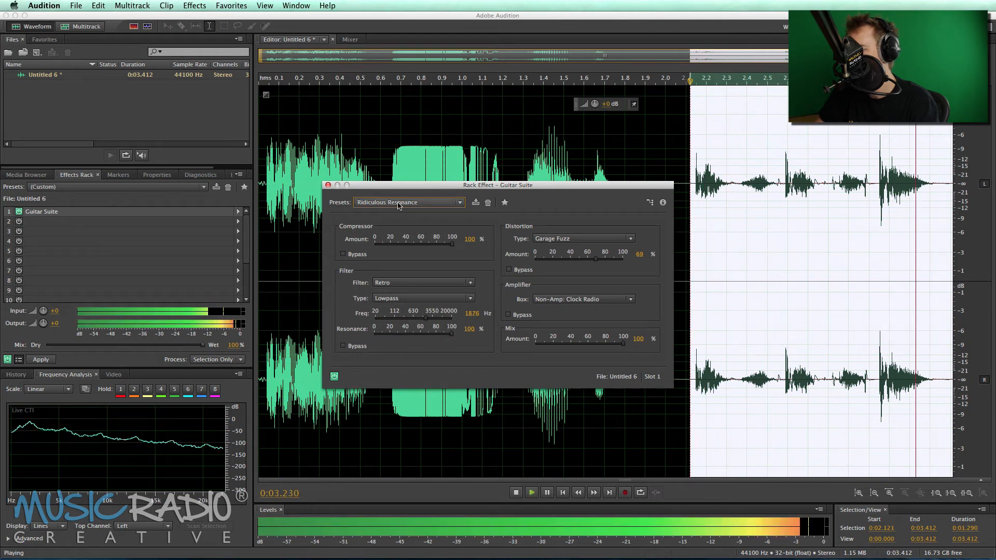
click(408, 202)
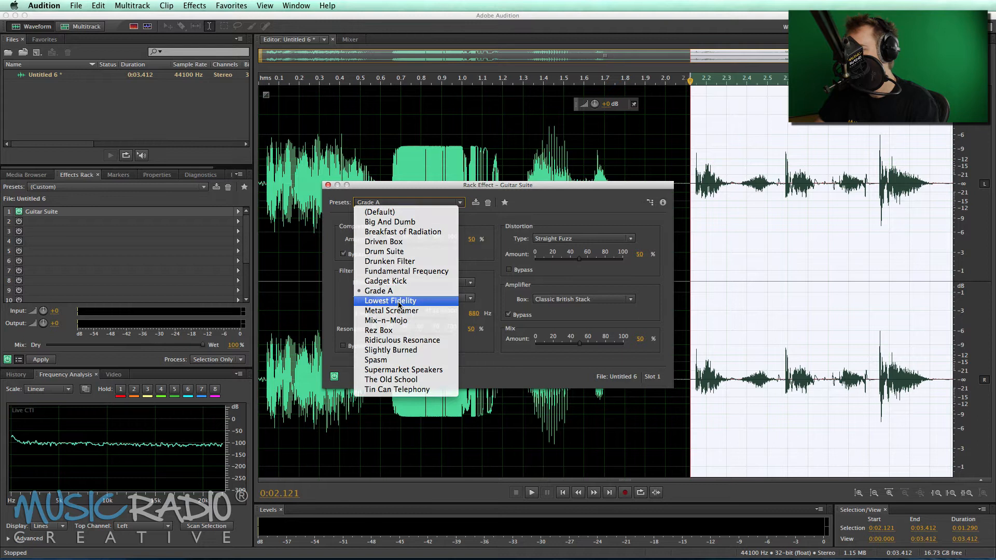
click(390, 301)
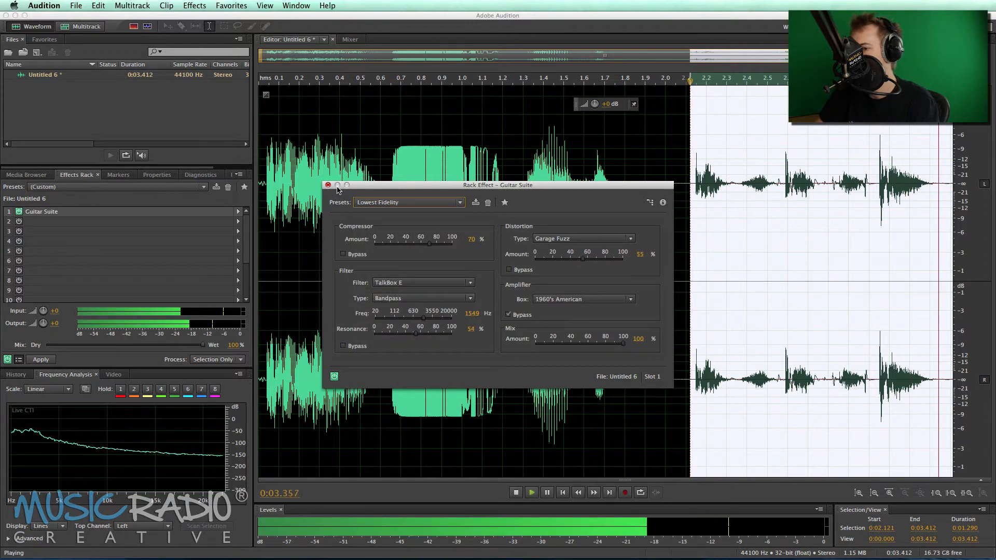
click(516, 492)
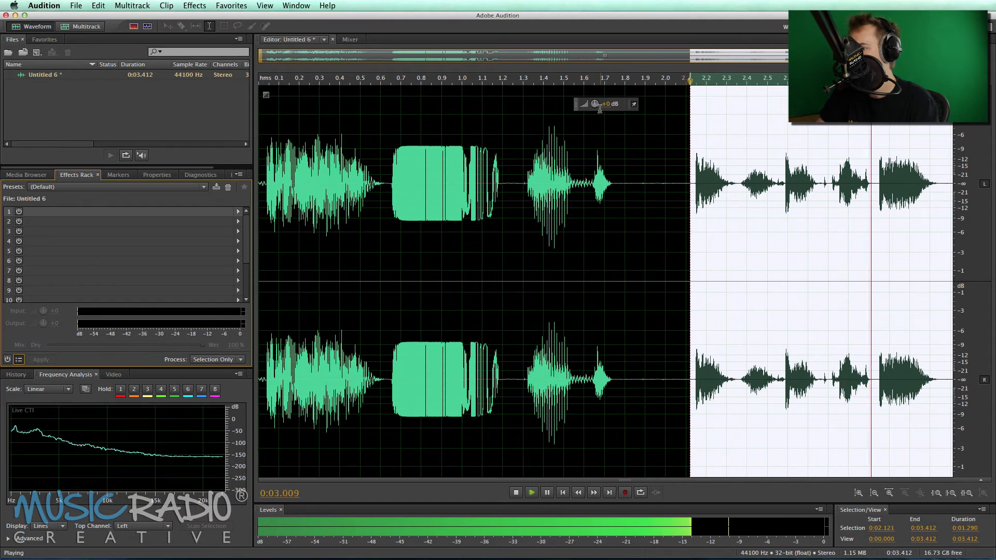
click(41, 360)
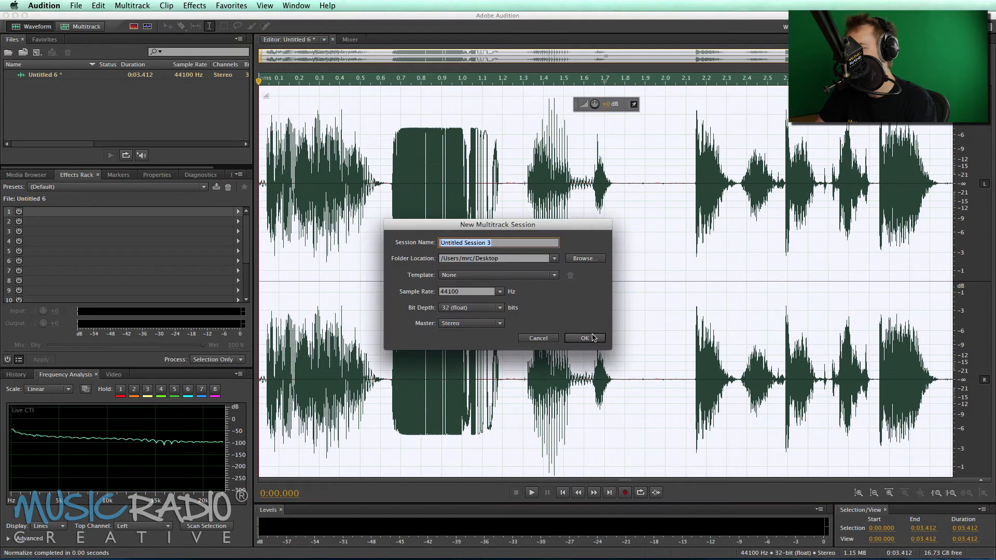
- Create the multitrack session and give Track 1 the Processed track-effects preset, then audition it
click(583, 337)
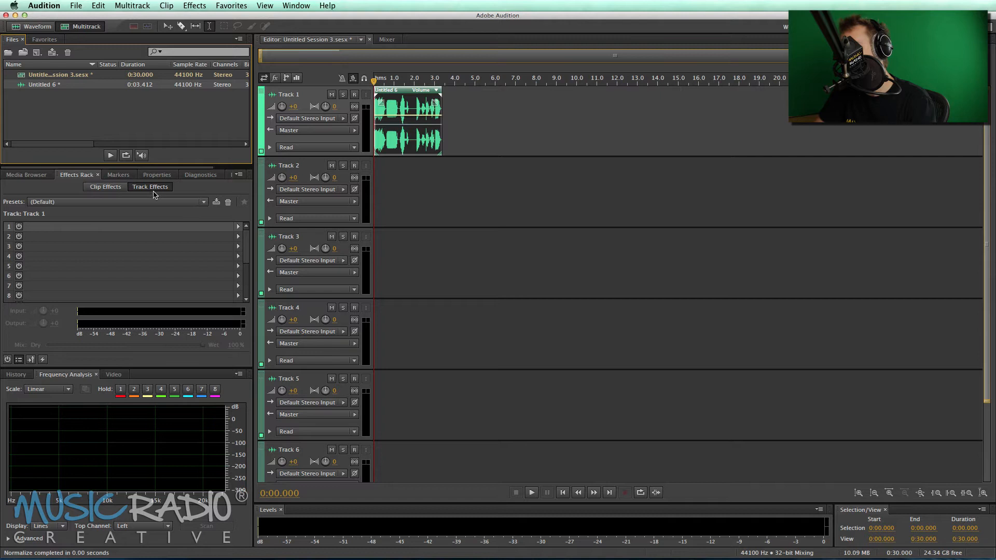
click(202, 201)
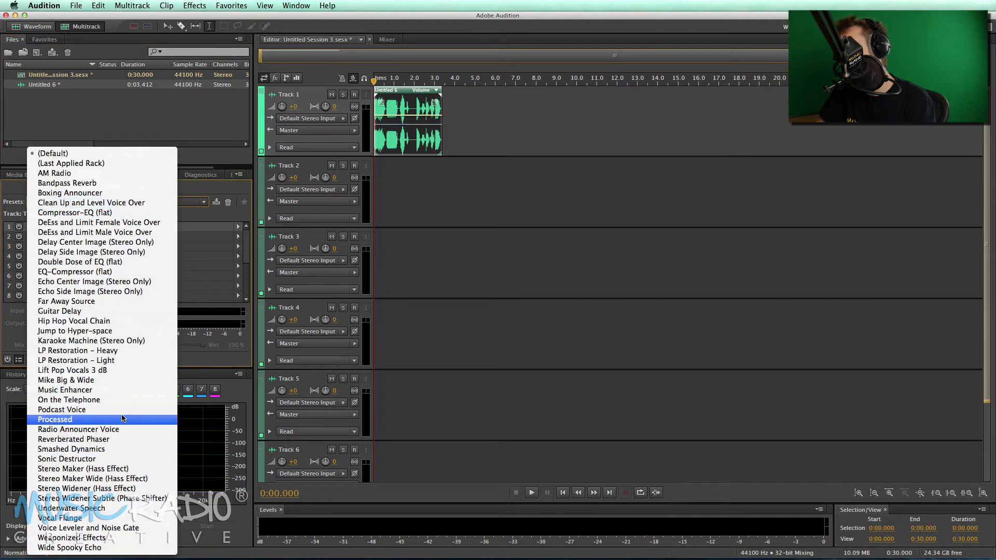
click(55, 419)
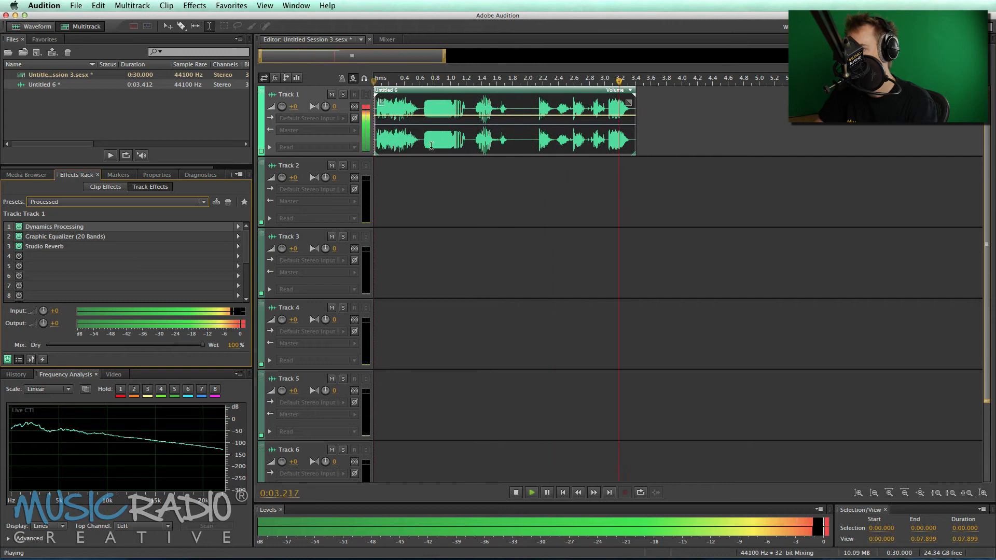
click(516, 492)
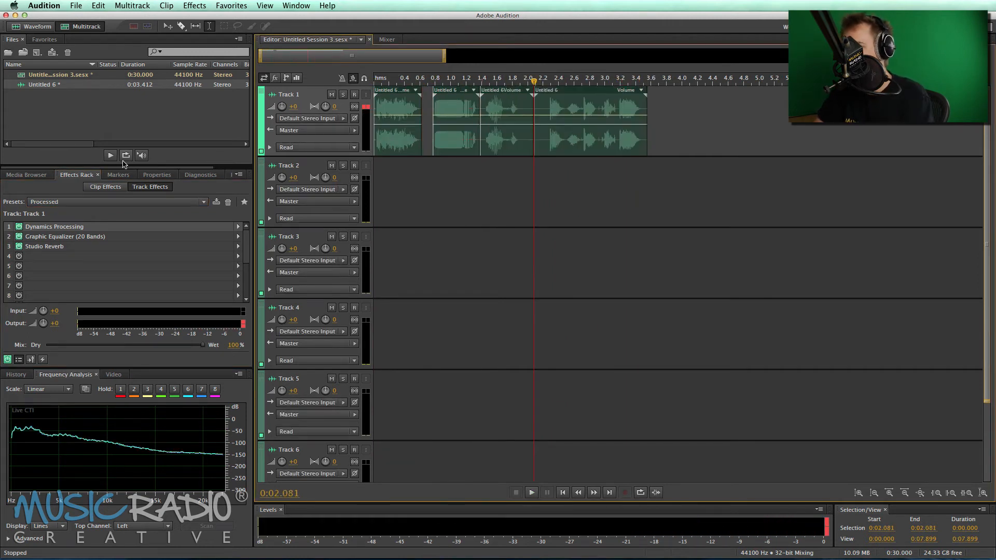
- Razor the vocal into pieces, place the rewind, pad and SAY_IT_FAST clips on Tracks 2–4, and audition the layering
click(26, 174)
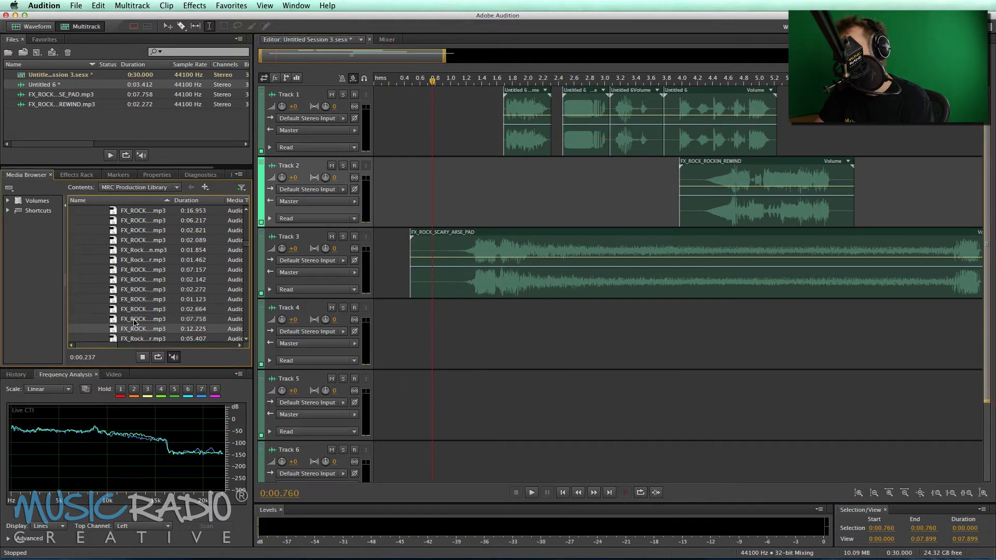
scroll(down, 3)
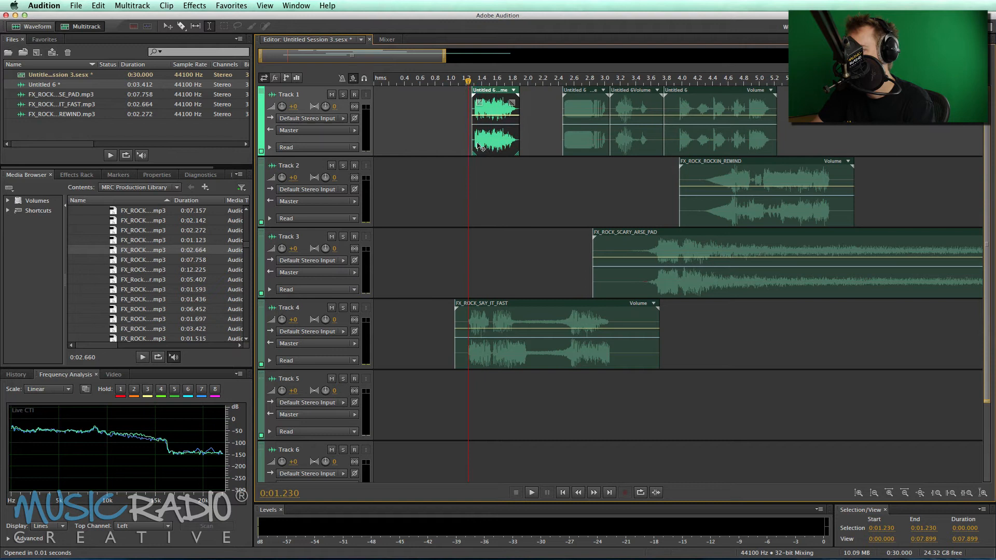
click(531, 492)
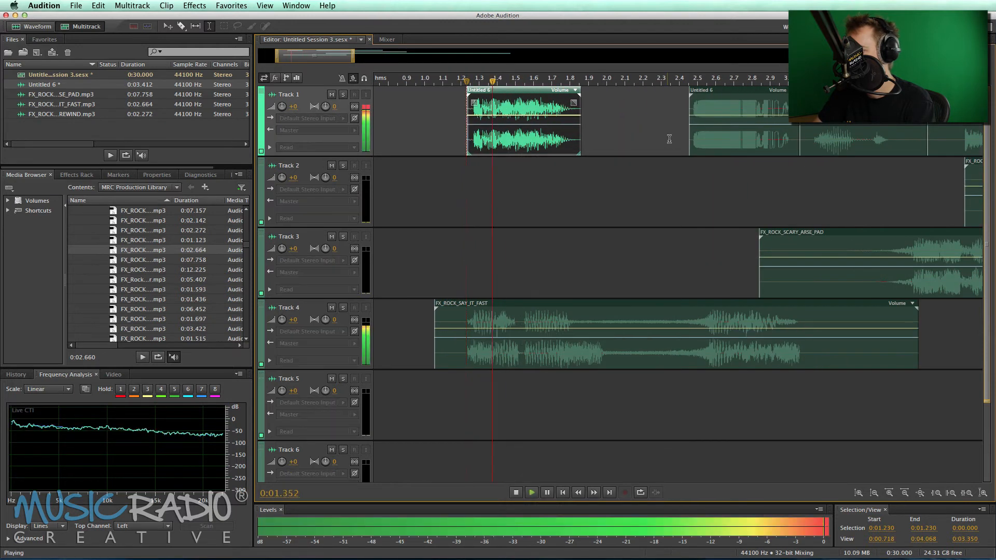
click(516, 491)
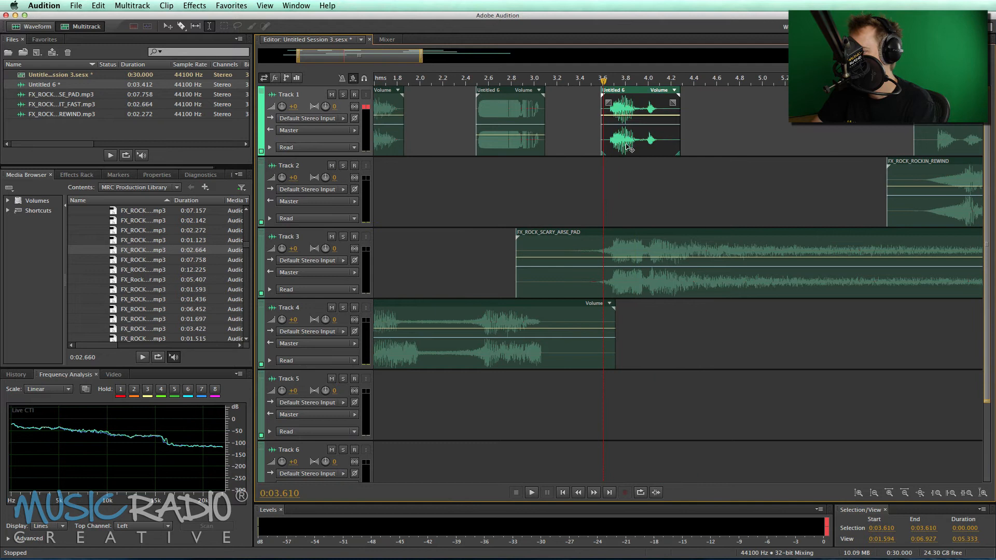
- Slide the scary pad earlier under the vocal pieces, checking its timing with playback
click(532, 491)
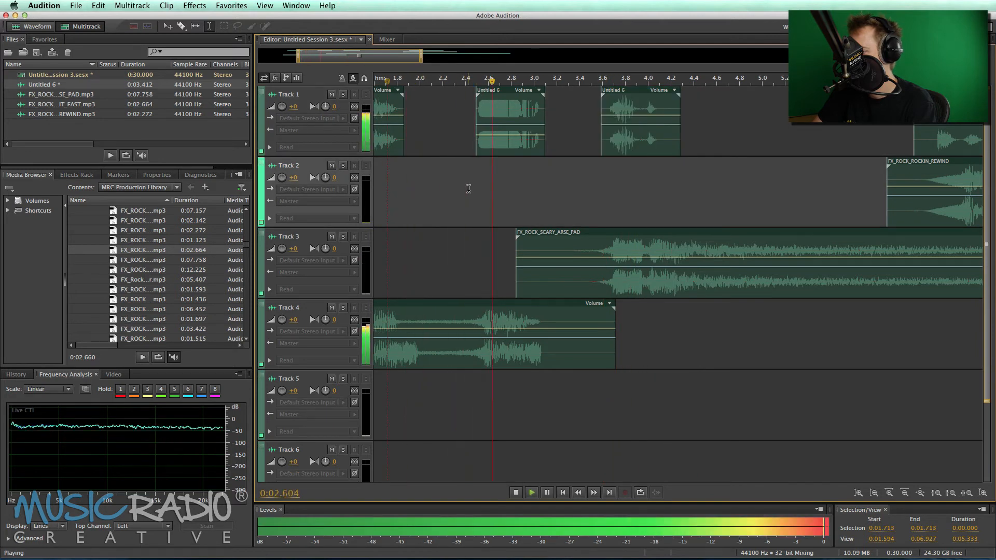
click(515, 492)
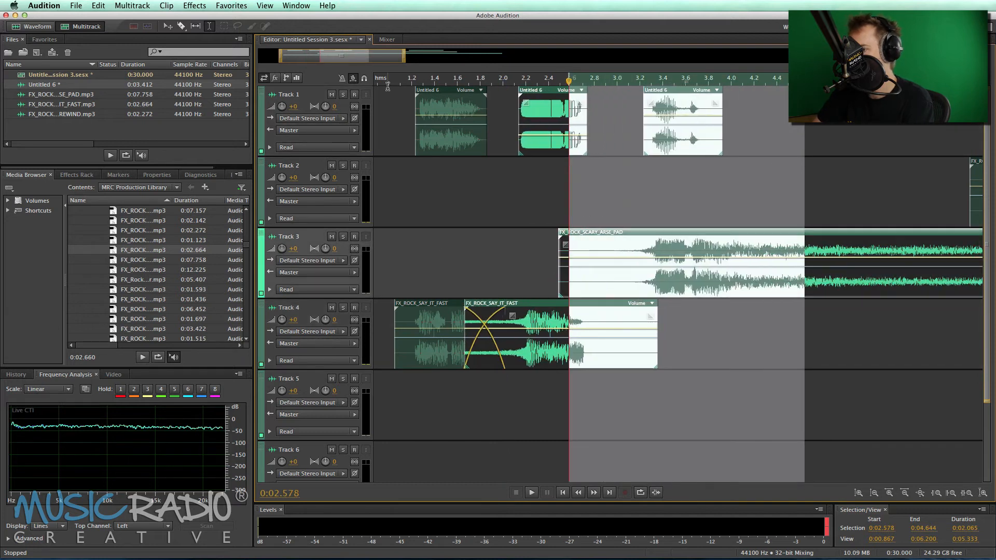
click(530, 491)
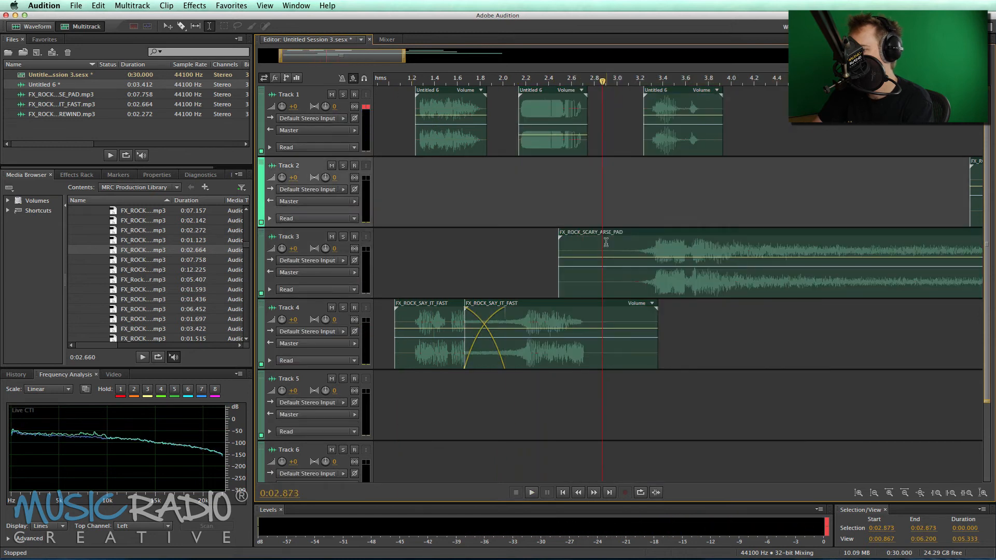
click(531, 492)
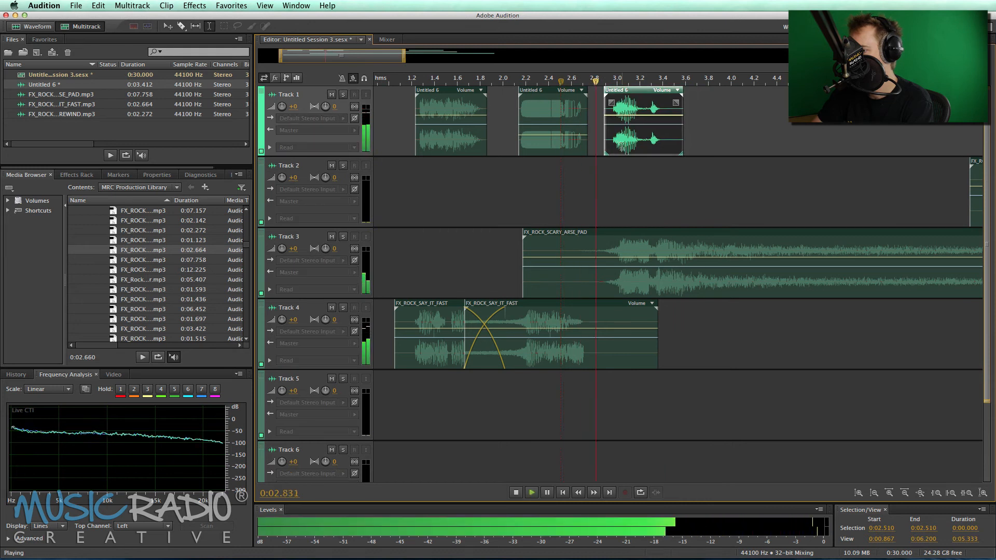
click(515, 492)
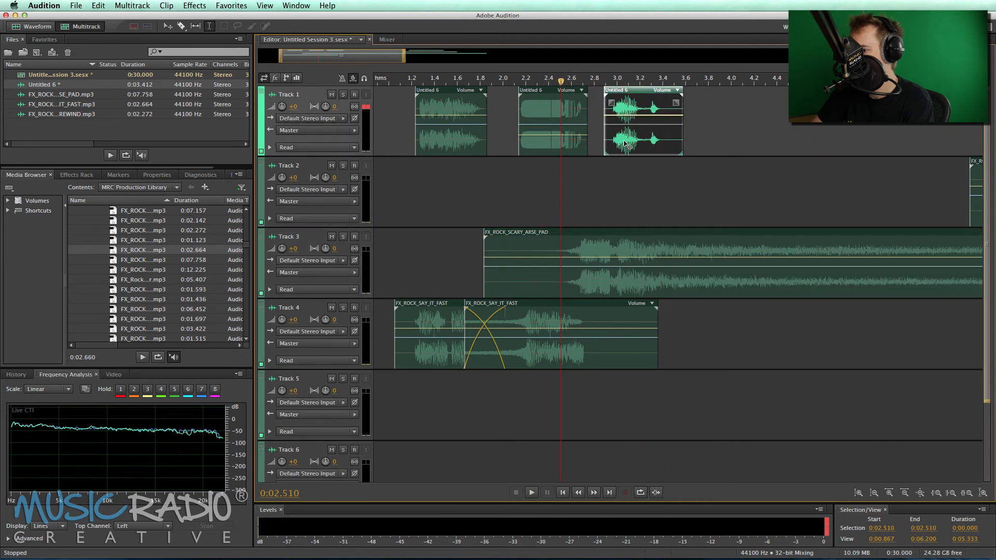
- Overlap a duplicate SAY_IT_FAST clip with a crossfade and audition the doubled effect
click(531, 491)
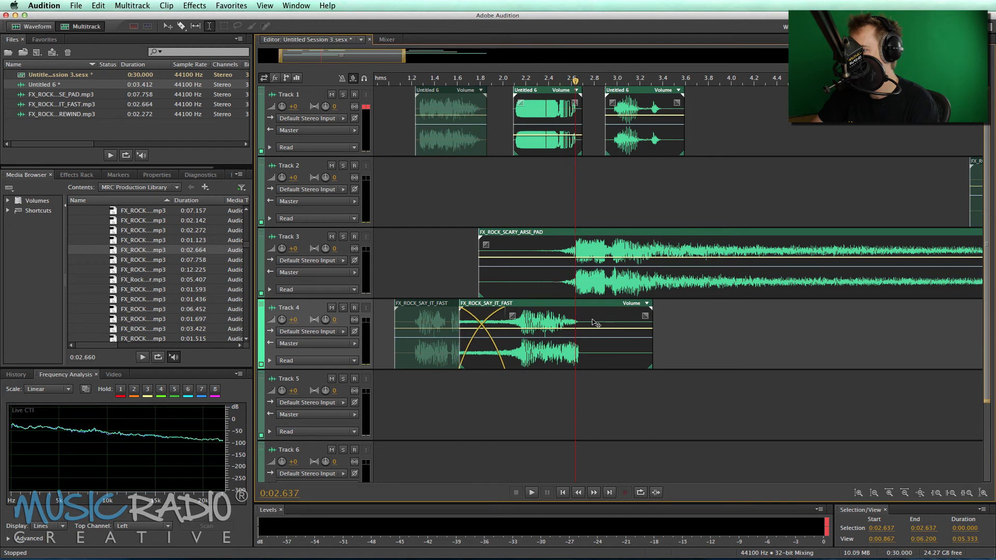
click(530, 492)
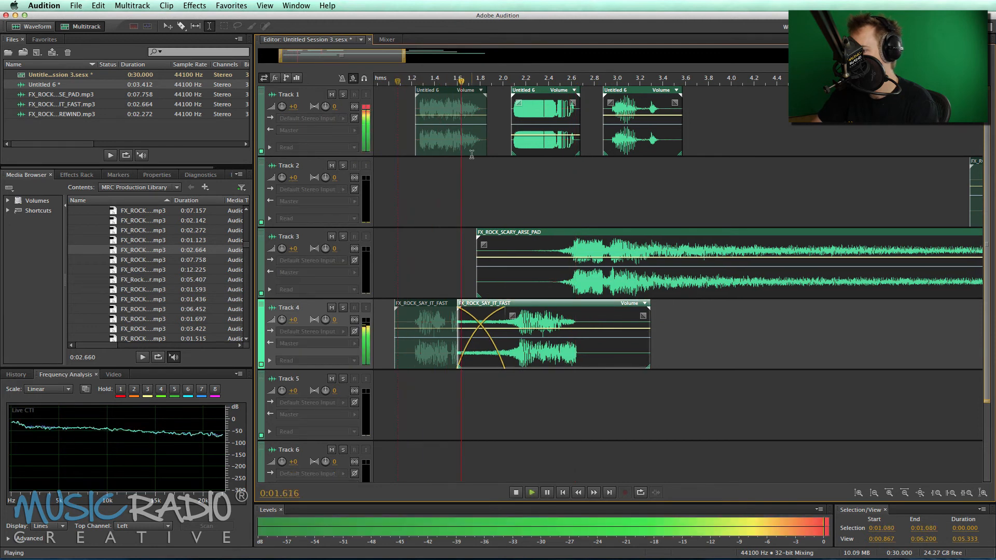
click(517, 492)
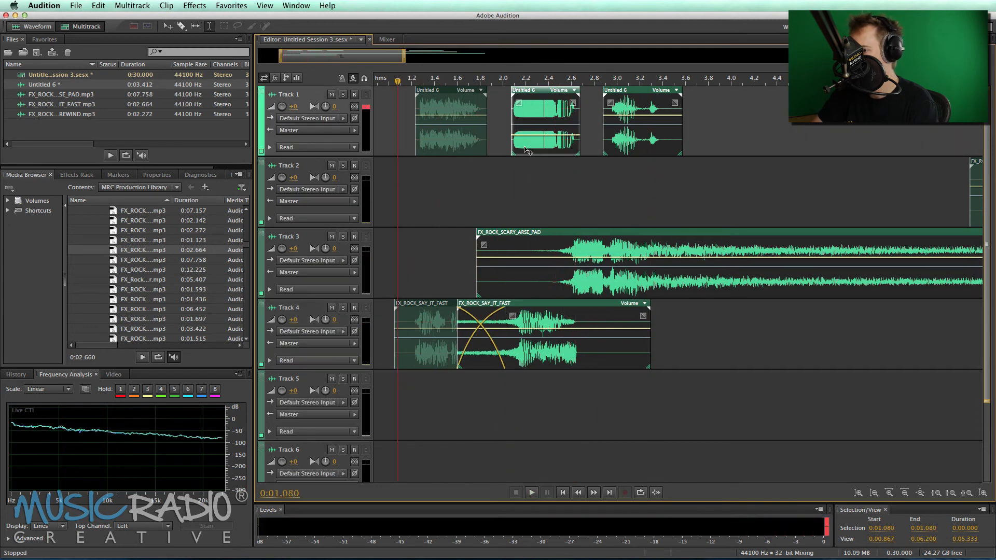
click(531, 491)
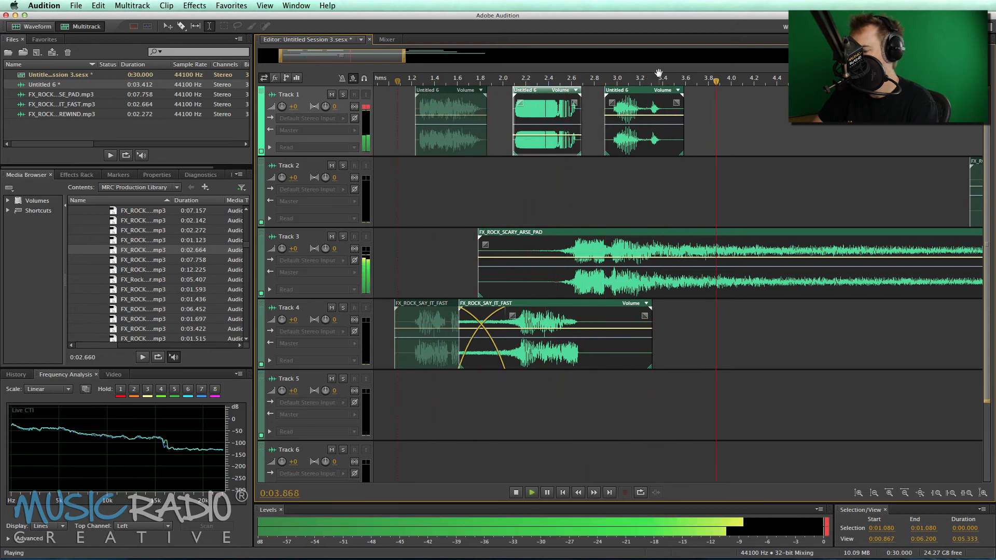
click(515, 492)
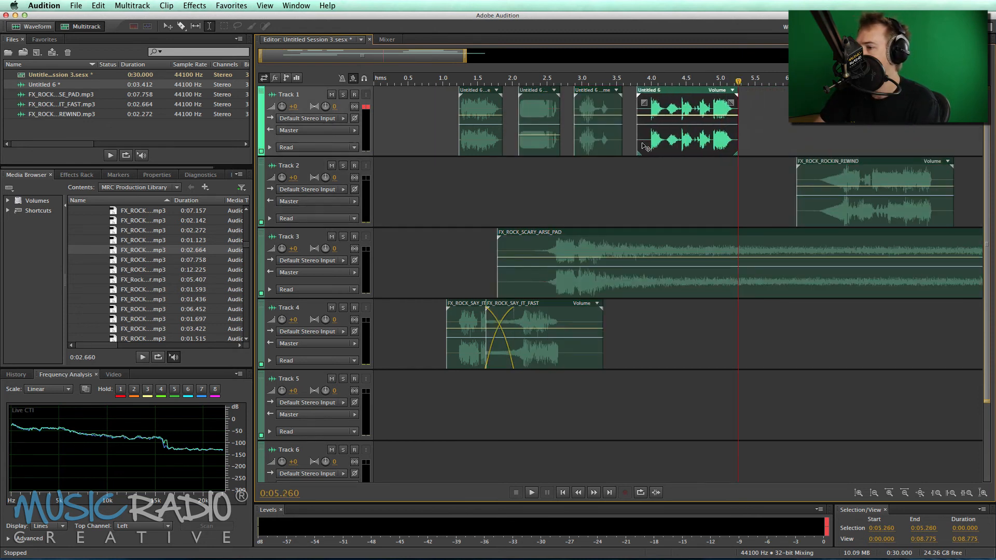
- Add a crossfaded second pad copy, tighten the Track 1 vocal clips, and play the jingle from the start
click(590, 78)
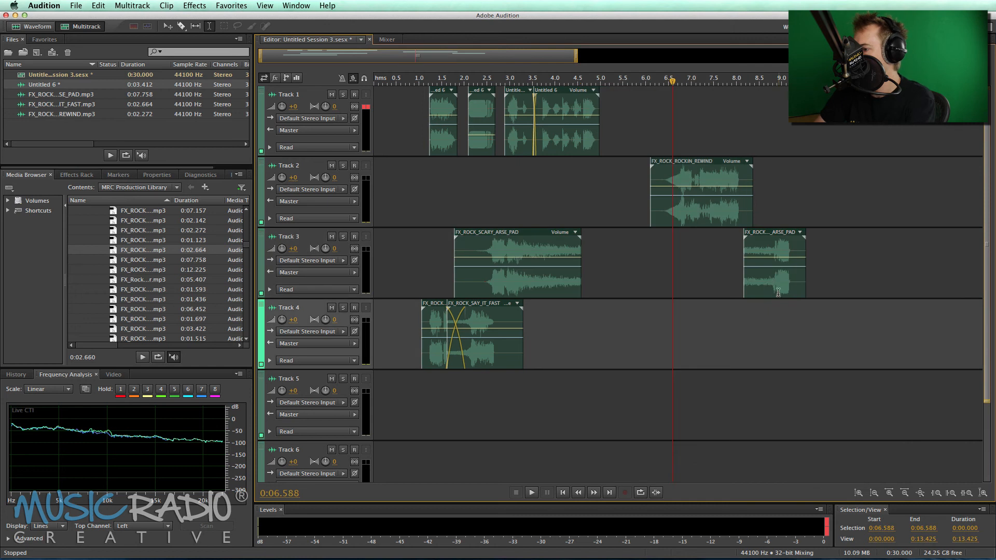
click(531, 491)
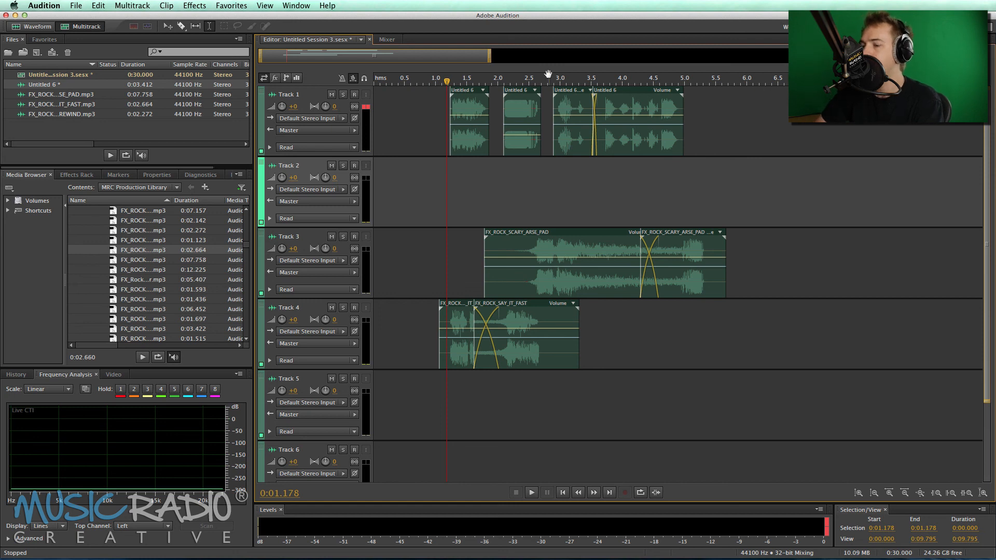
click(530, 492)
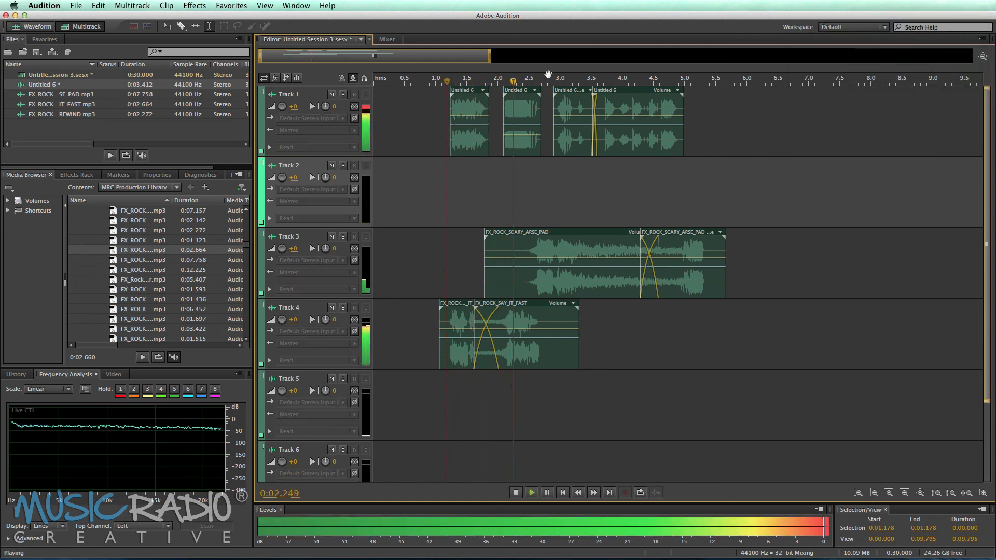